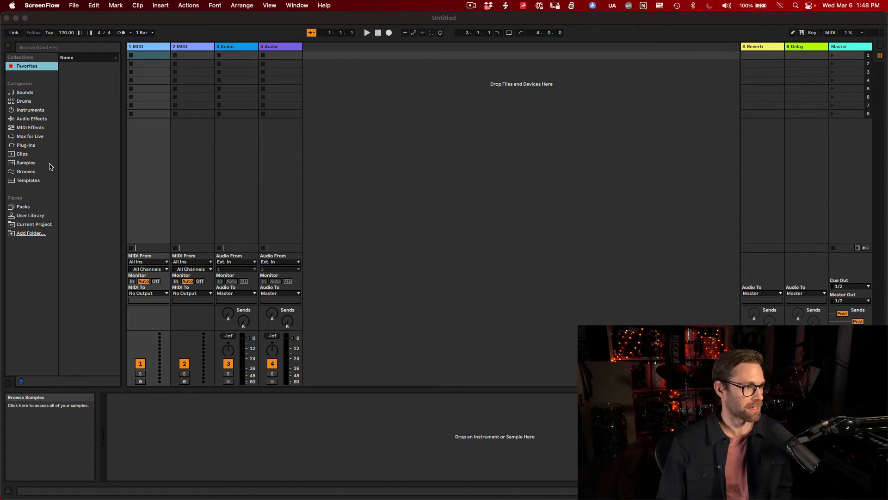
Show the Plug-Ins category and select the VST3 plug-in folder.
click(25, 145)
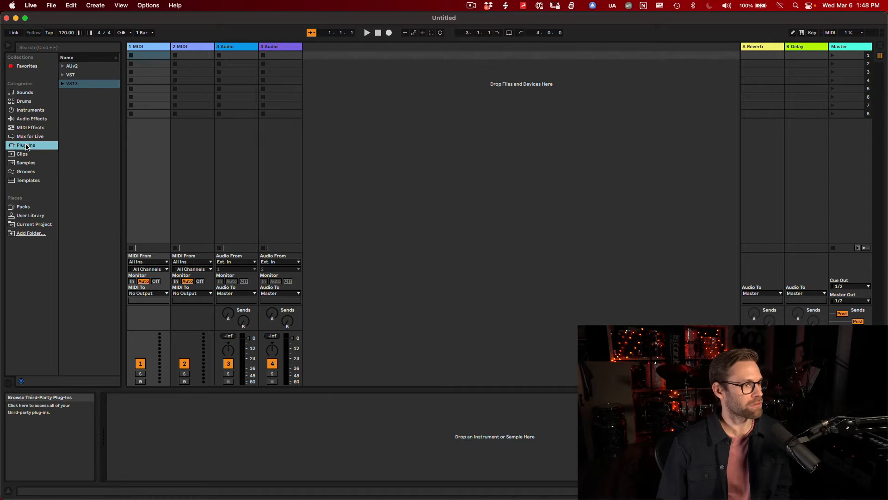
click(62, 84)
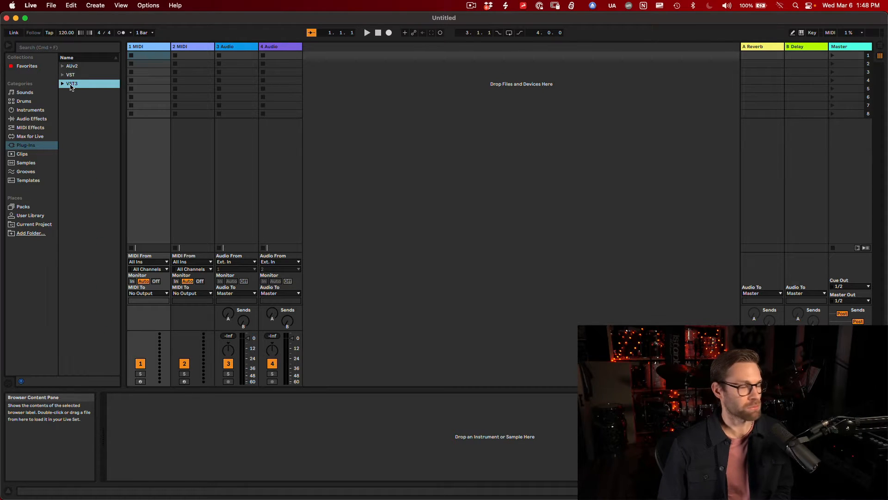
click(31, 5)
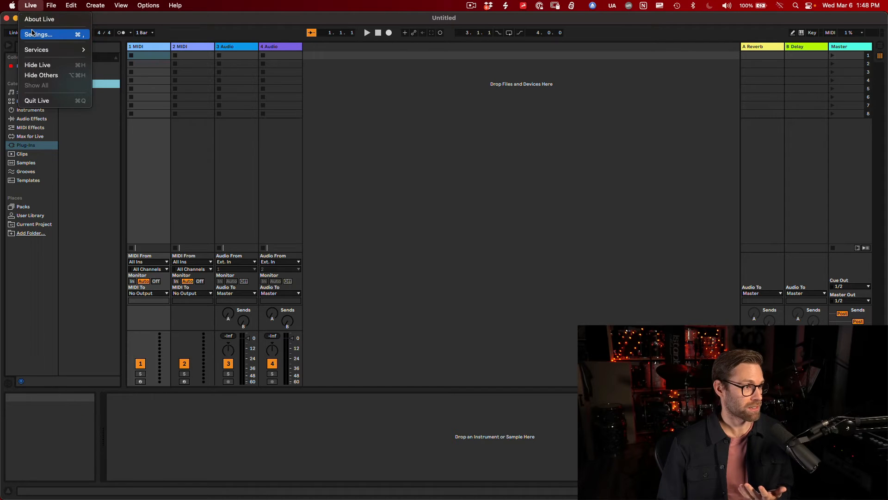
click(38, 35)
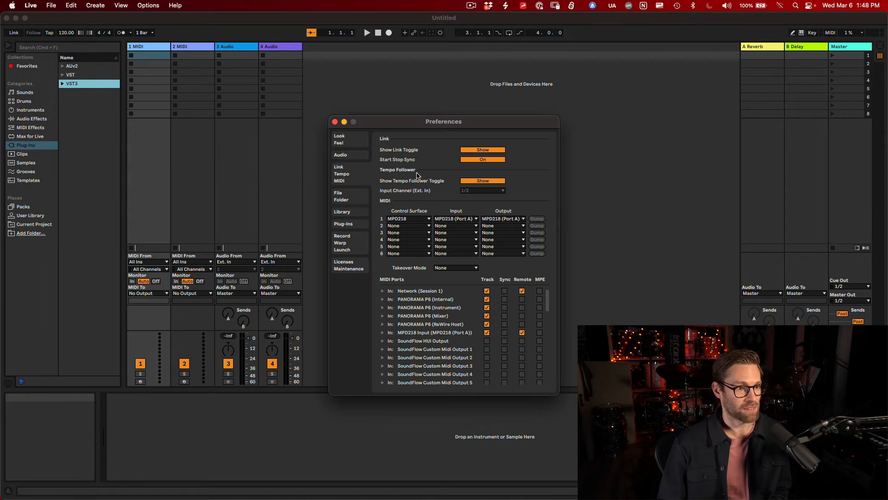
click(344, 223)
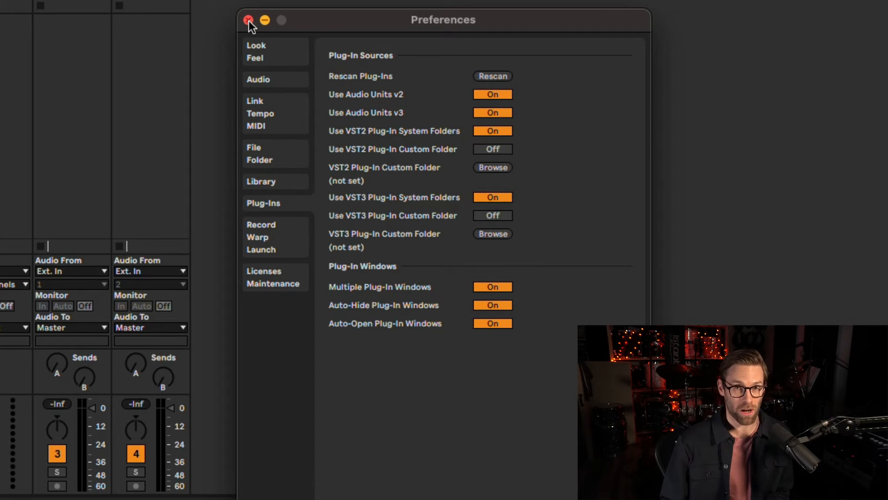
click(248, 21)
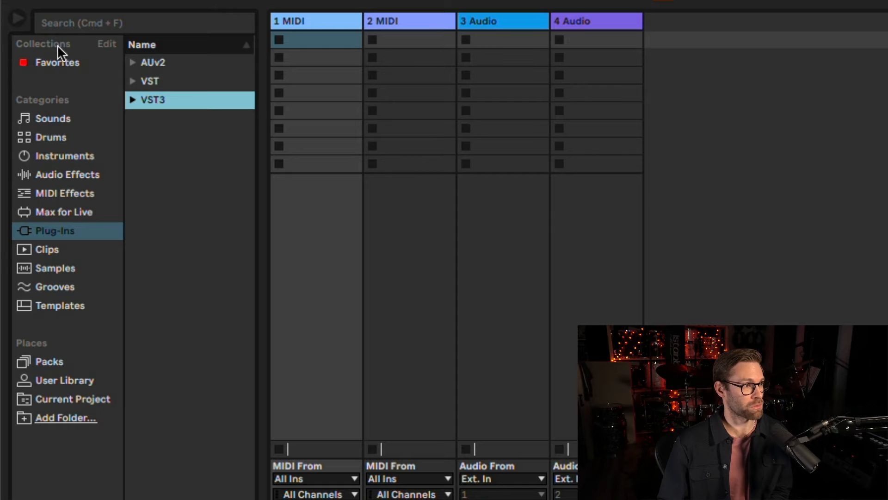
mouse_move(111, 51)
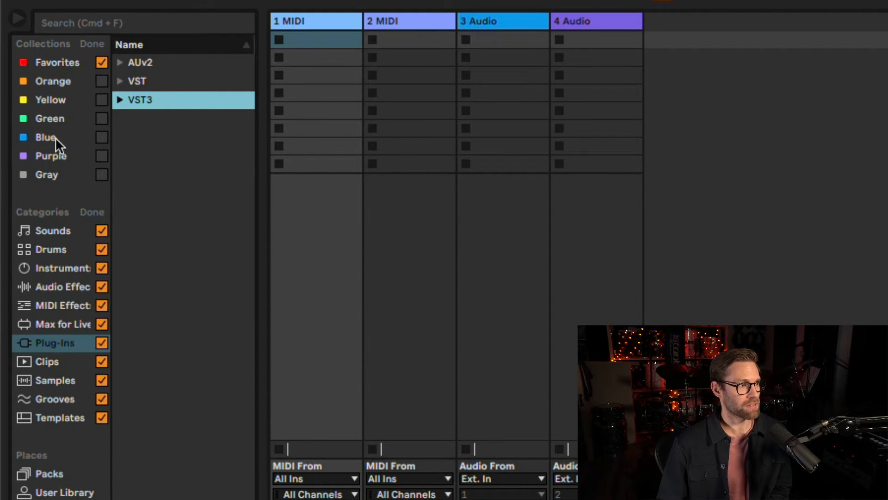
mouse_move(79, 68)
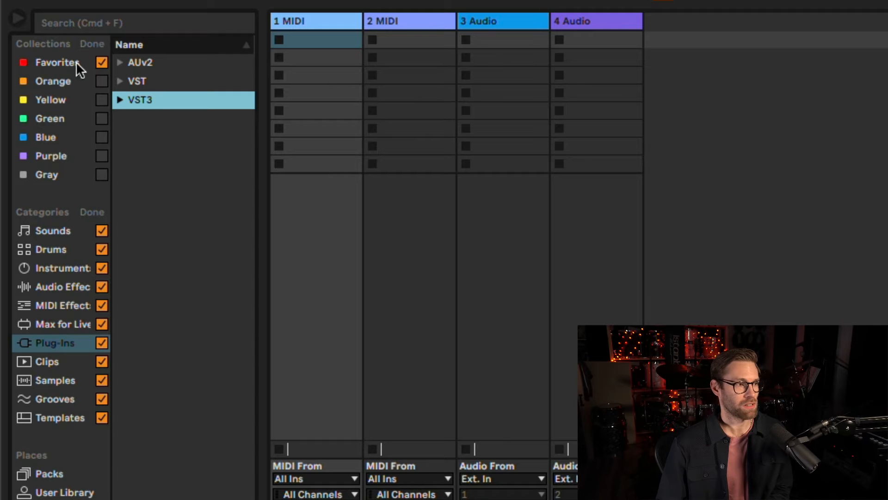
mouse_move(59, 124)
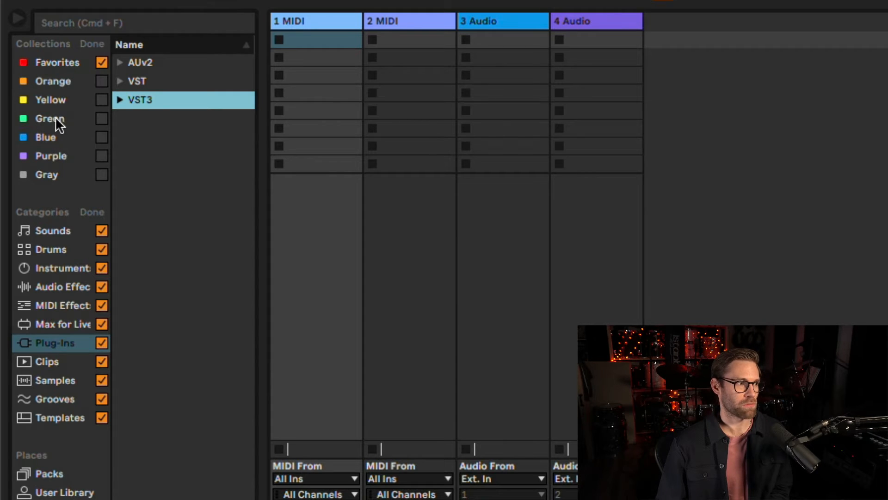
mouse_move(56, 90)
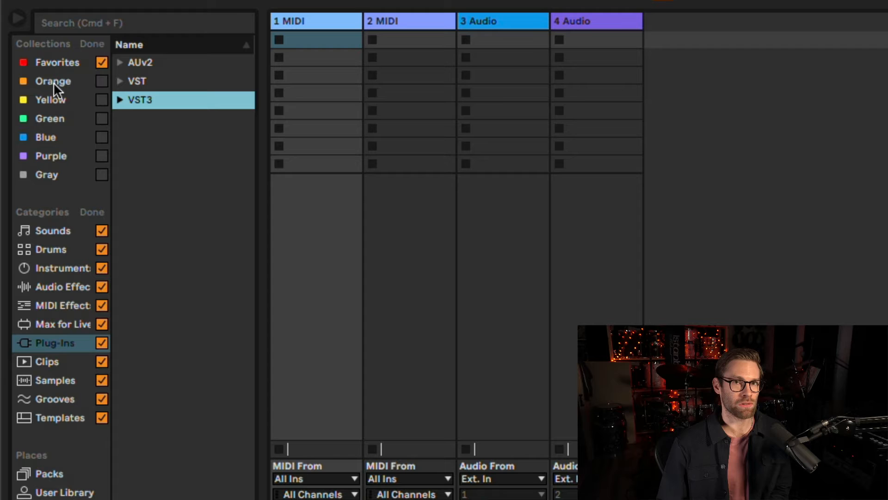
Rename the Orange, Yellow and Green collections to Compressors, EQs and Reverbs, and enable all three.
click(52, 81)
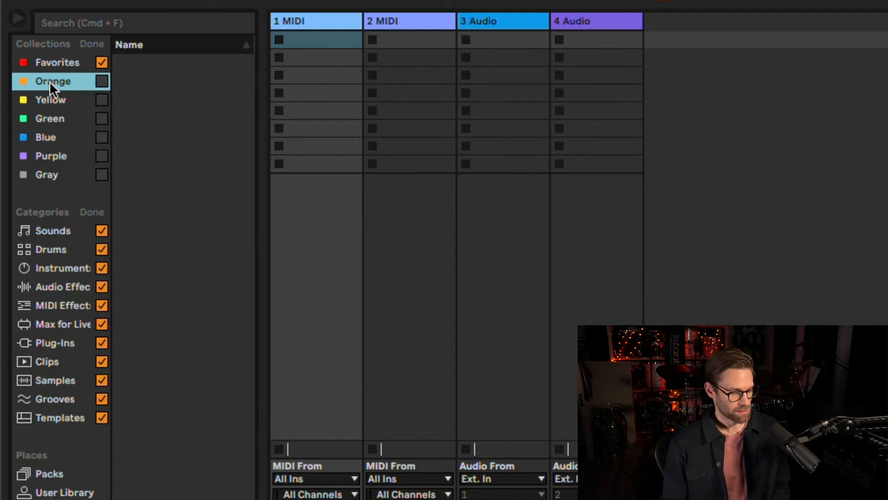
double_click(53, 81)
text(Compresso)
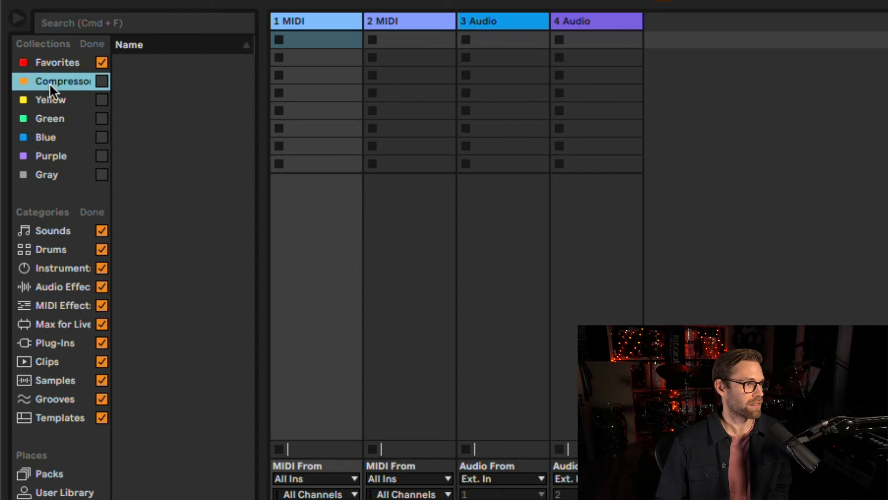
right_click(50, 99)
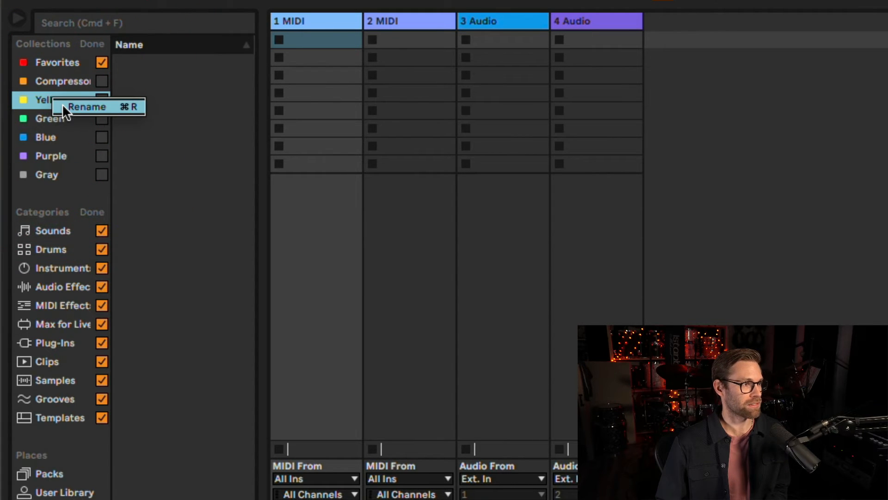
click(86, 107)
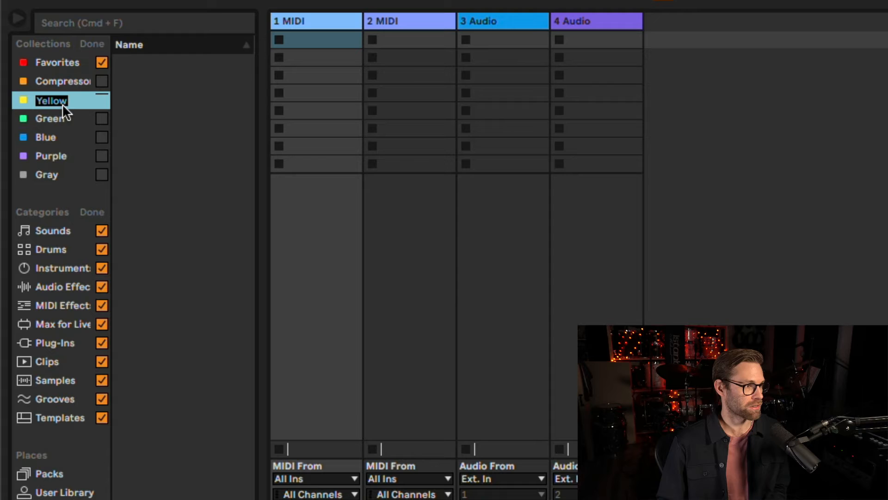
text(EQs)
click(61, 119)
text(Reverbs)
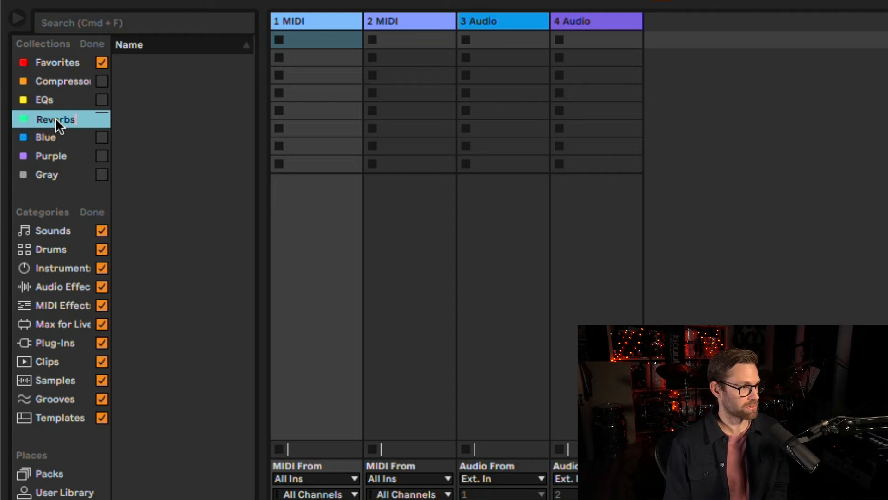
click(102, 81)
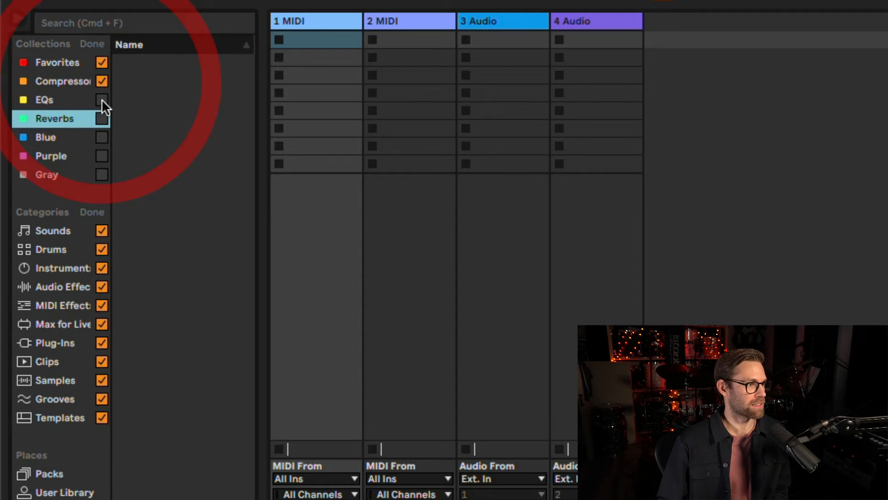
click(103, 100)
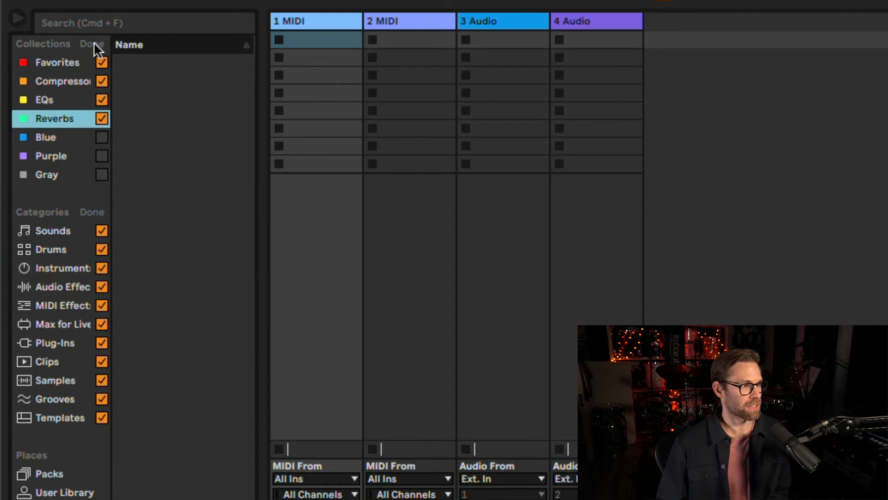
Finish editing collections, expand Plugin Alliance under Plug-Ins, and select AMEK EQ 200.
click(93, 43)
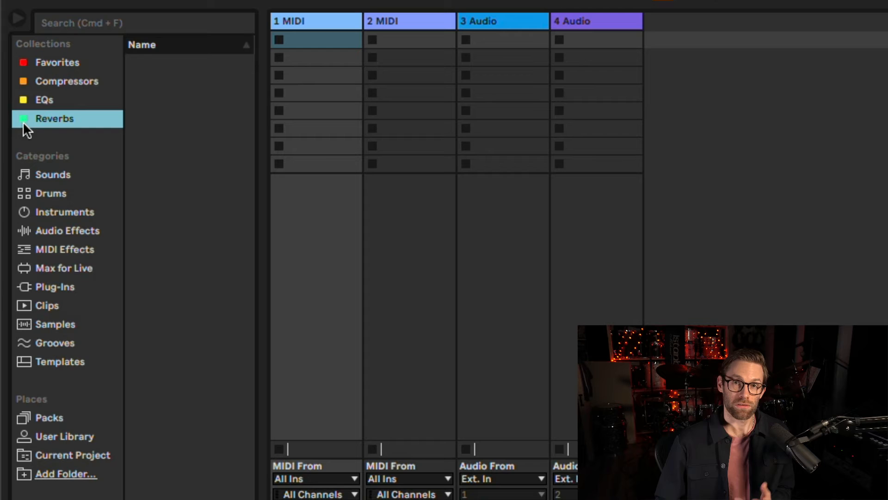
mouse_move(59, 281)
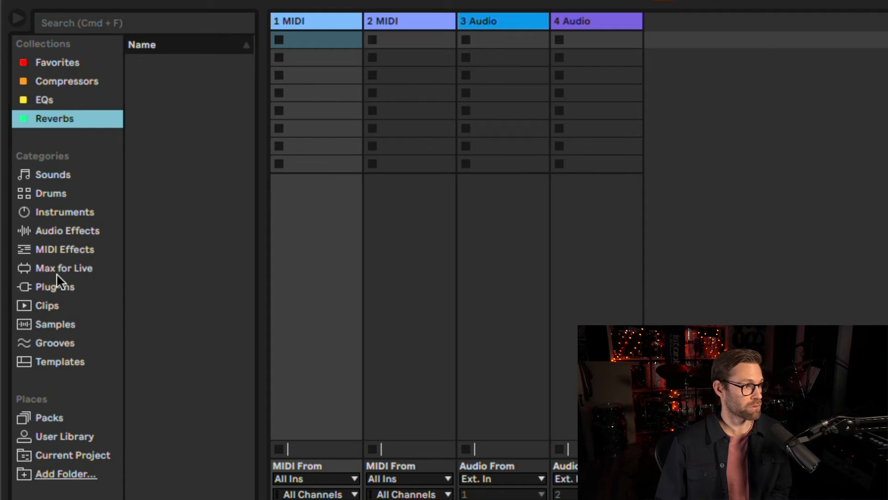
click(55, 286)
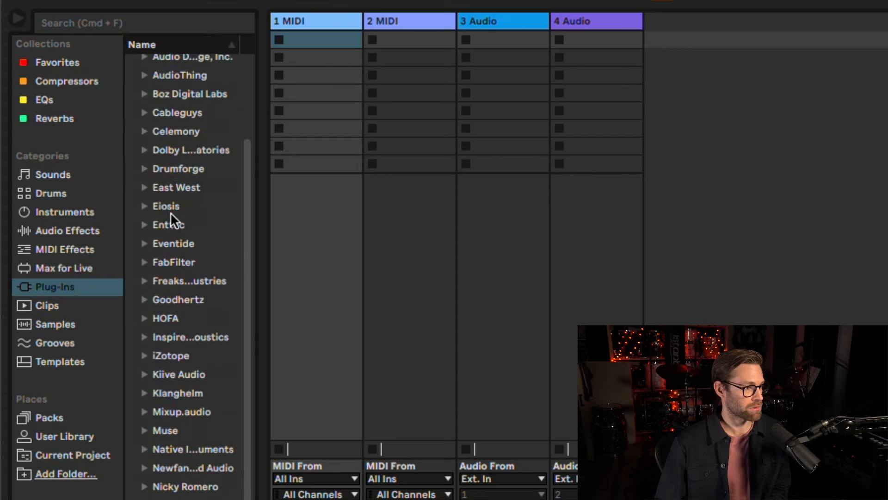
scroll(down, 3)
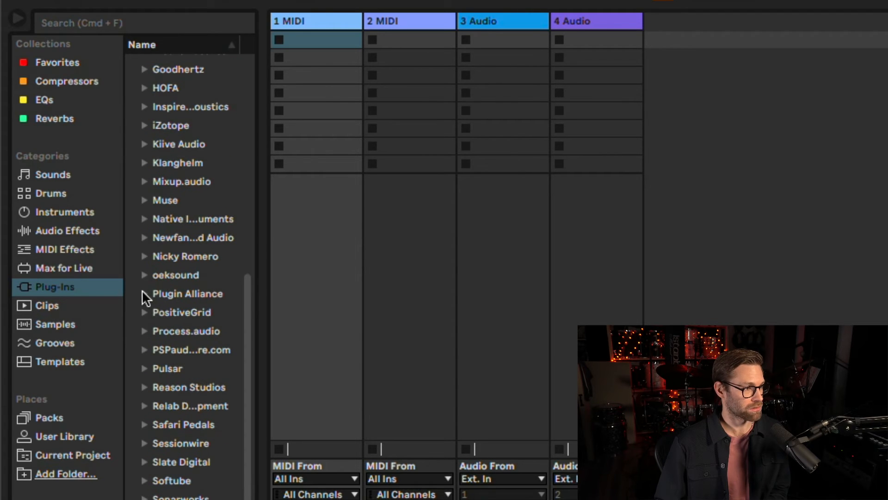
click(145, 293)
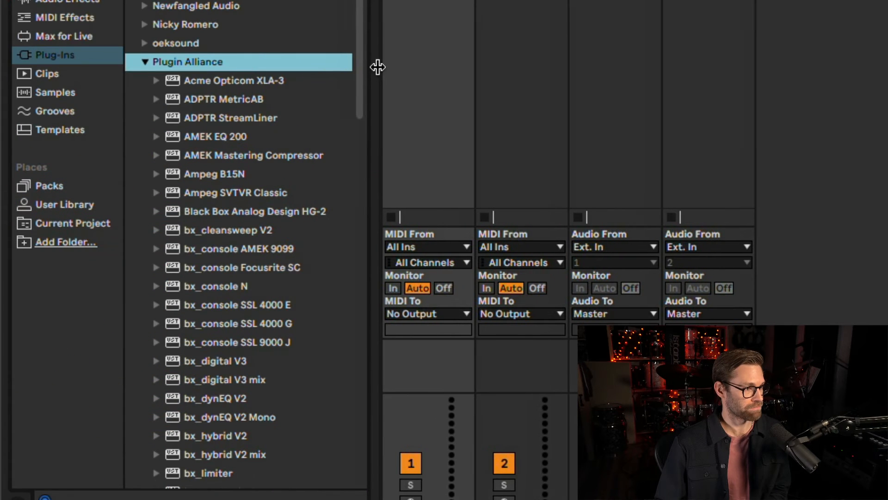
click(215, 136)
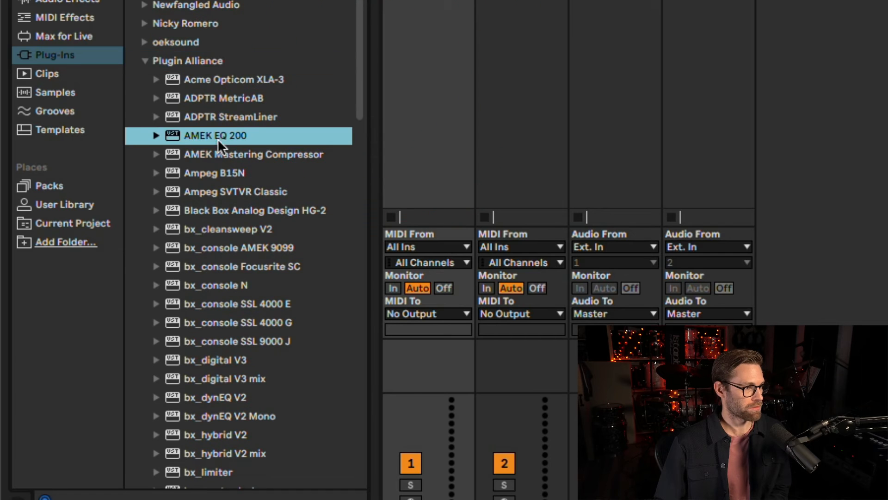
mouse_move(222, 164)
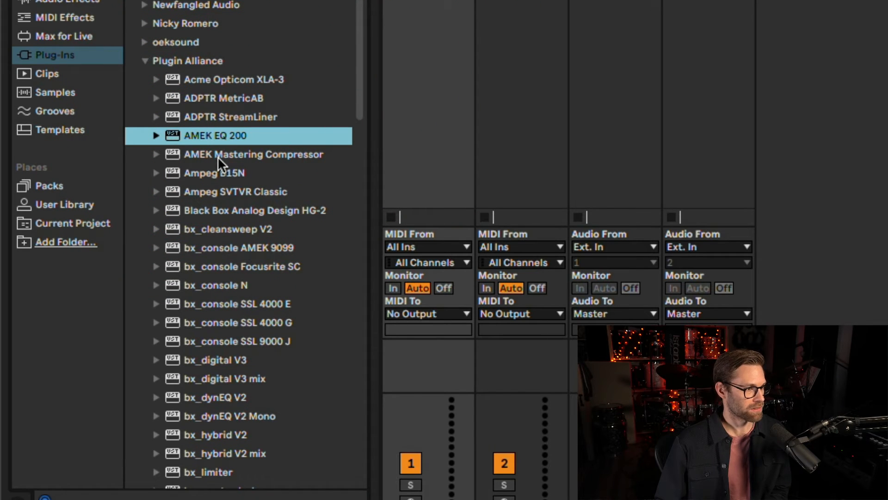
Add AMEK Mastering Compressor and Purple Audio MC 77 to the Compressors collection.
right_click(254, 154)
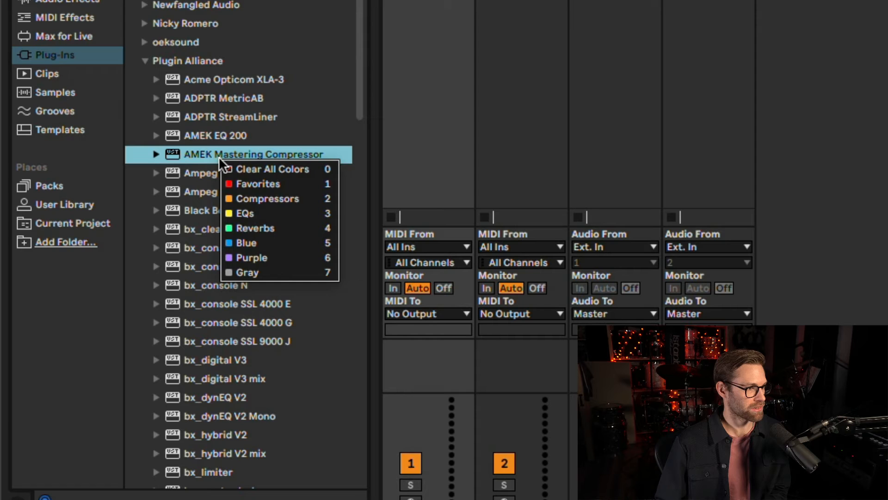
click(258, 183)
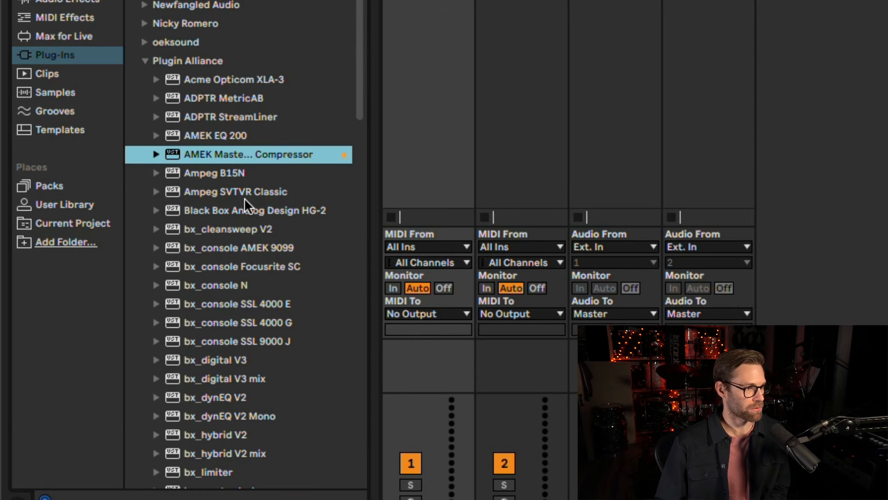
mouse_move(244, 195)
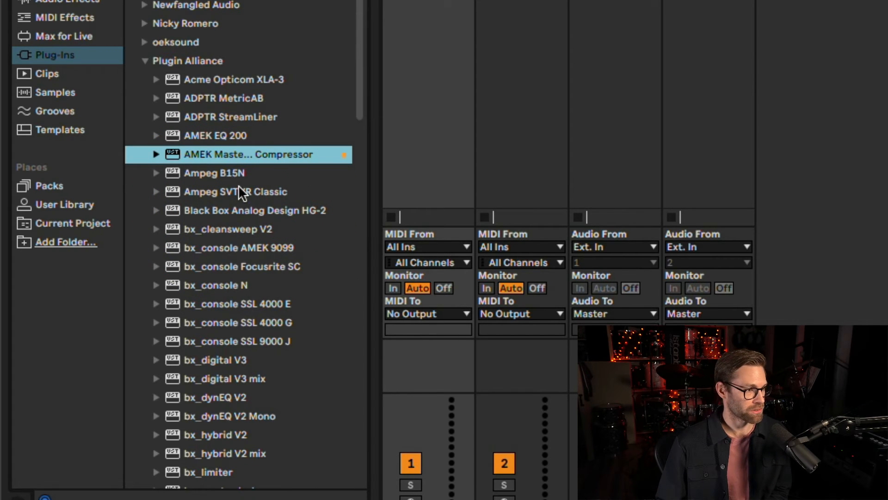
right_click(217, 136)
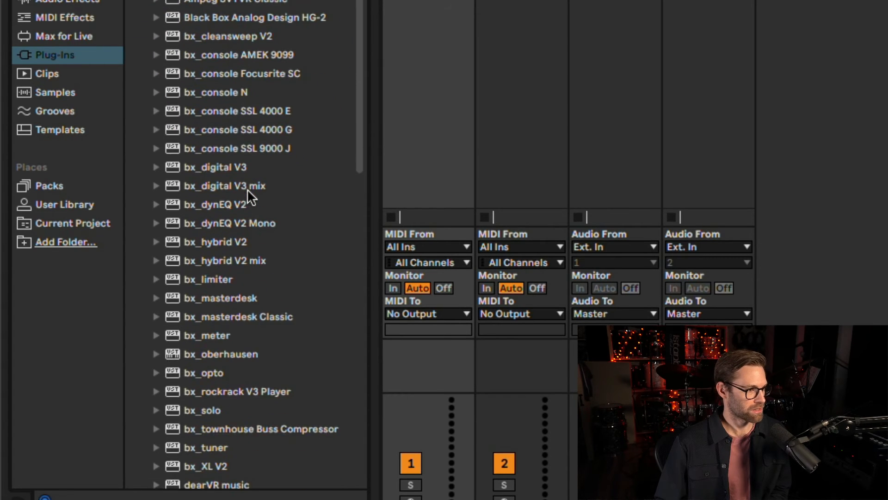
scroll(down, 3)
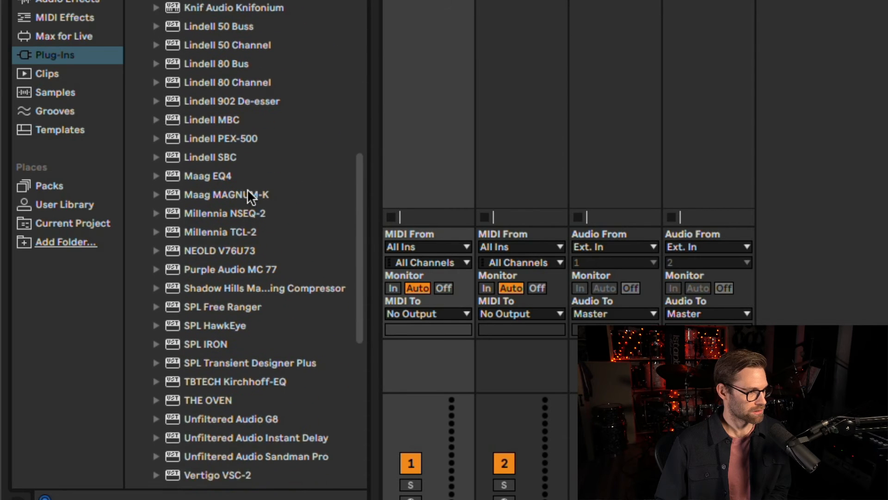
right_click(238, 173)
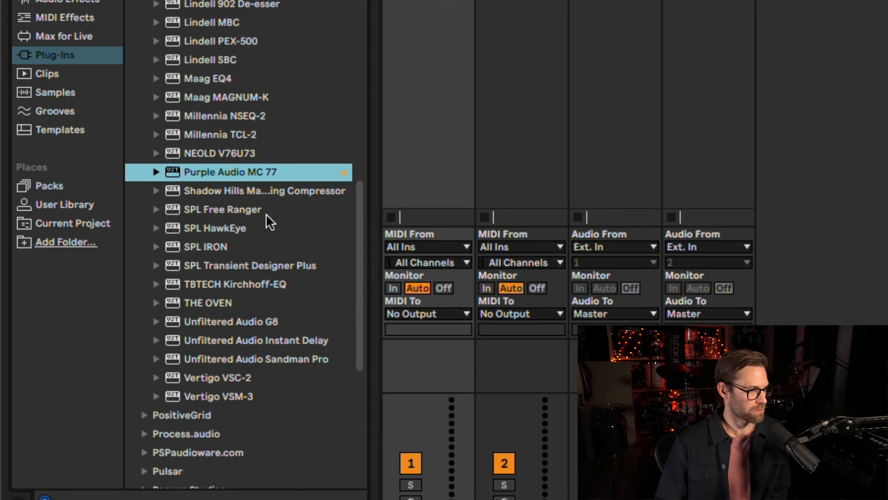
Tag THE OVEN with the Blue collection and view that collection.
right_click(208, 302)
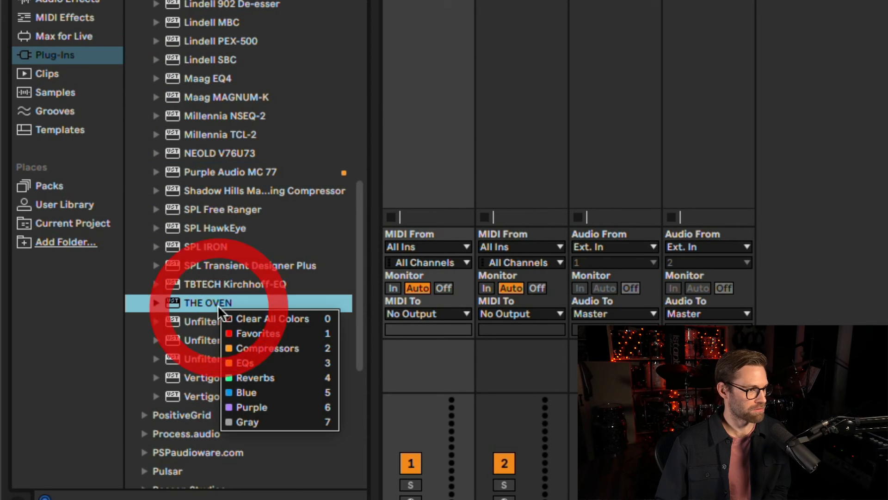
mouse_move(256, 392)
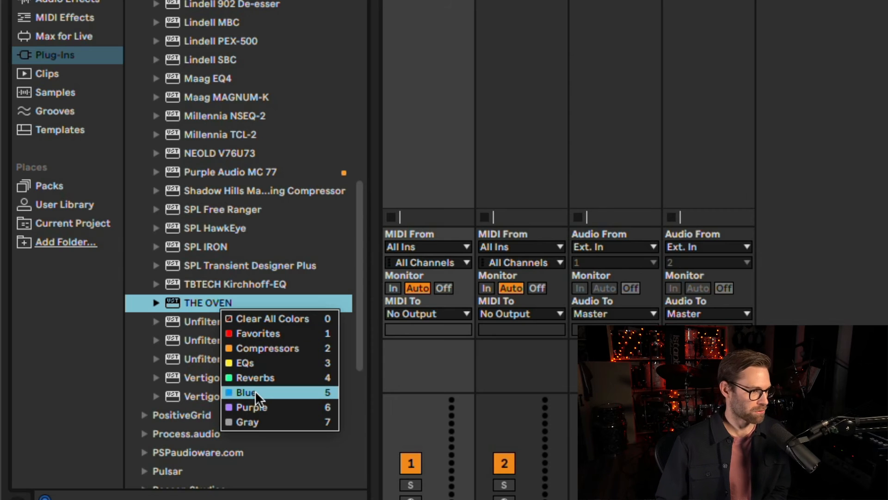
click(246, 392)
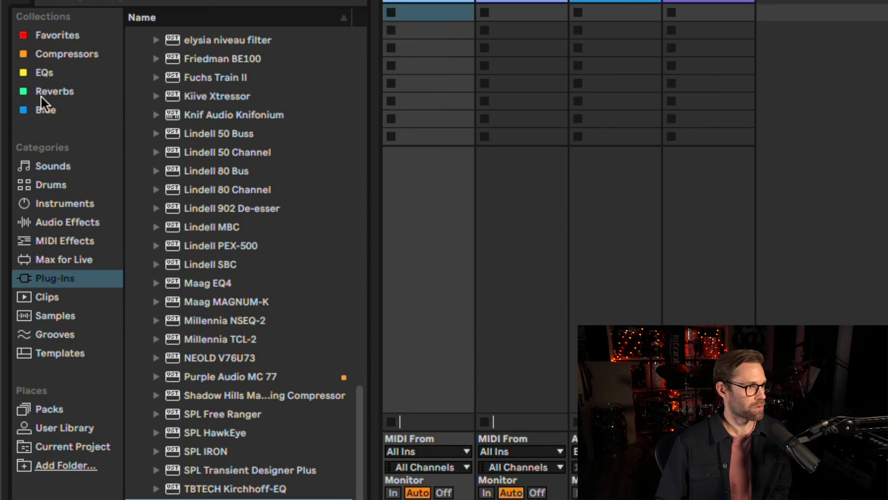
click(46, 110)
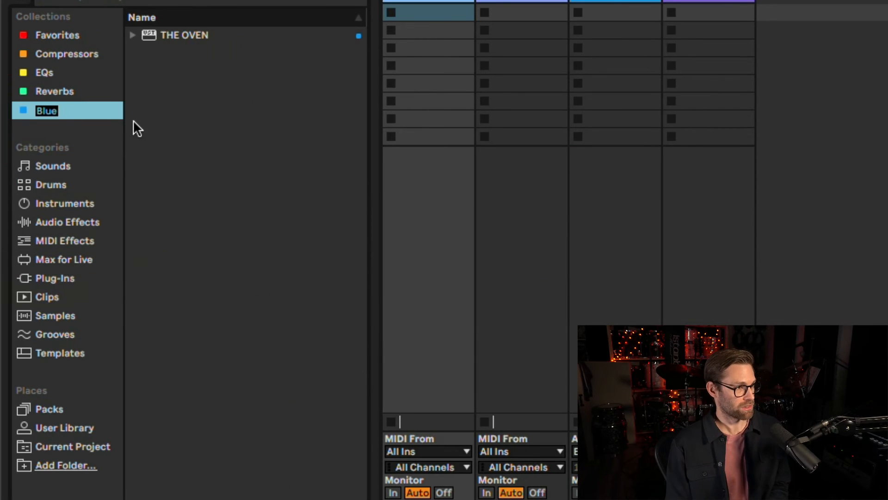